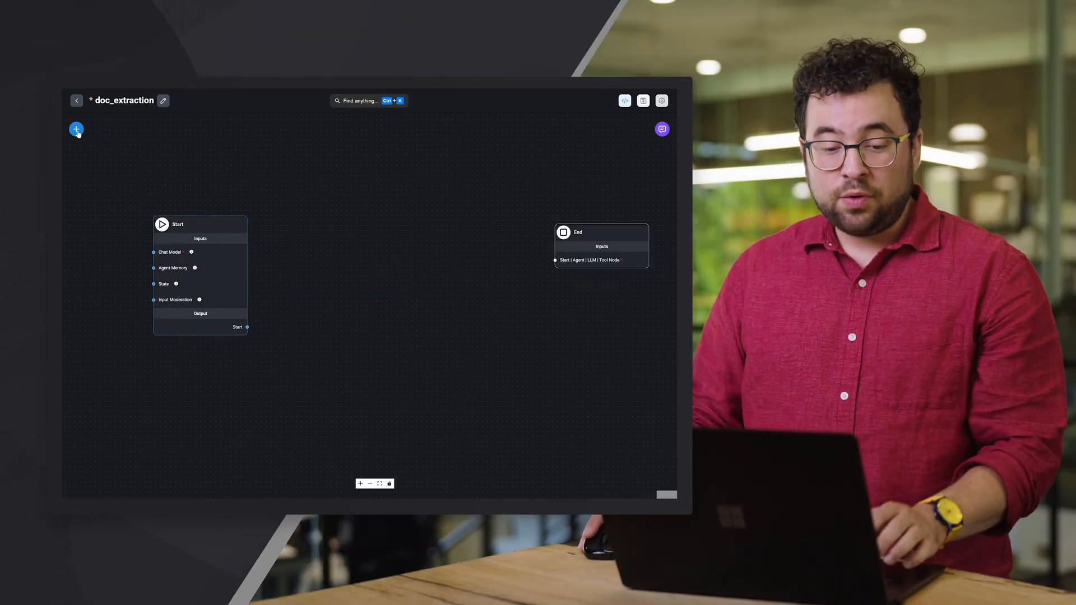
Step: Add an AWS ChatBedrock node with the saved AWS credential and anthropic.claude-3.5-sonnet, checking Additional Parameters
text(bedrock)
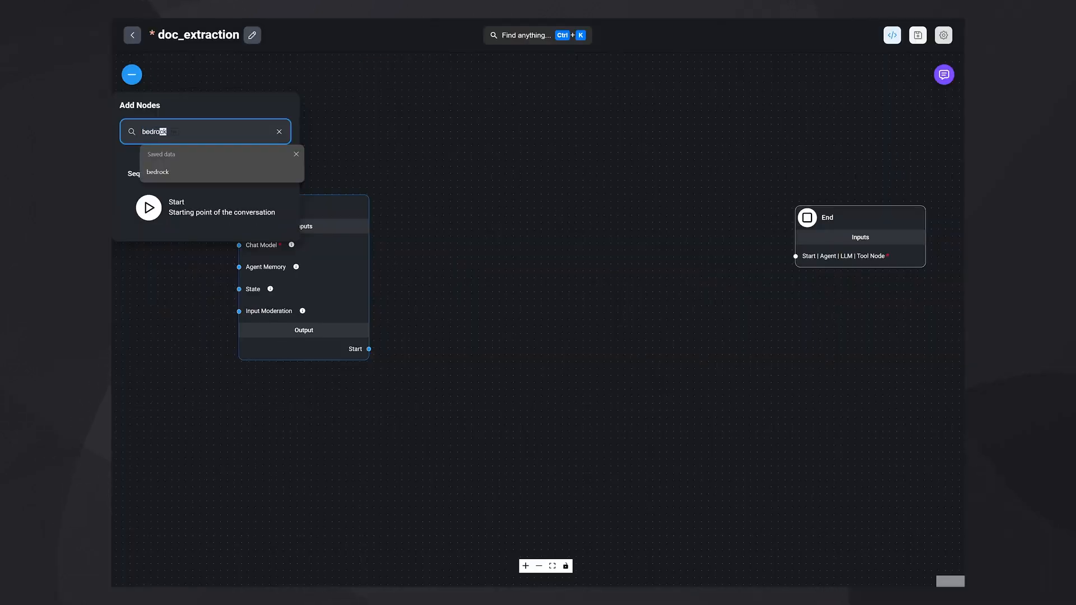
click(157, 171)
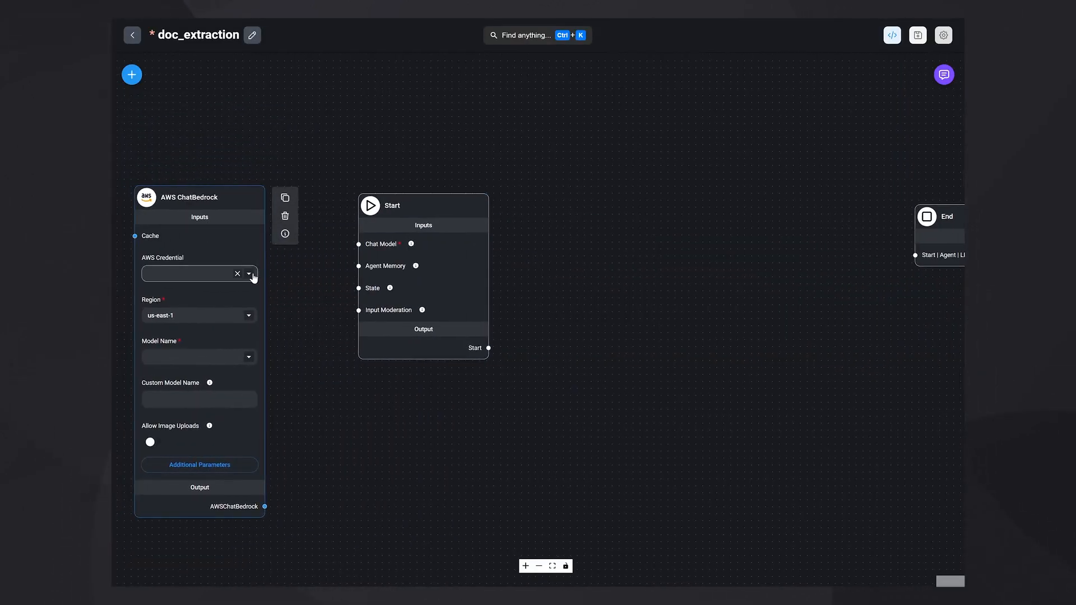
click(199, 273)
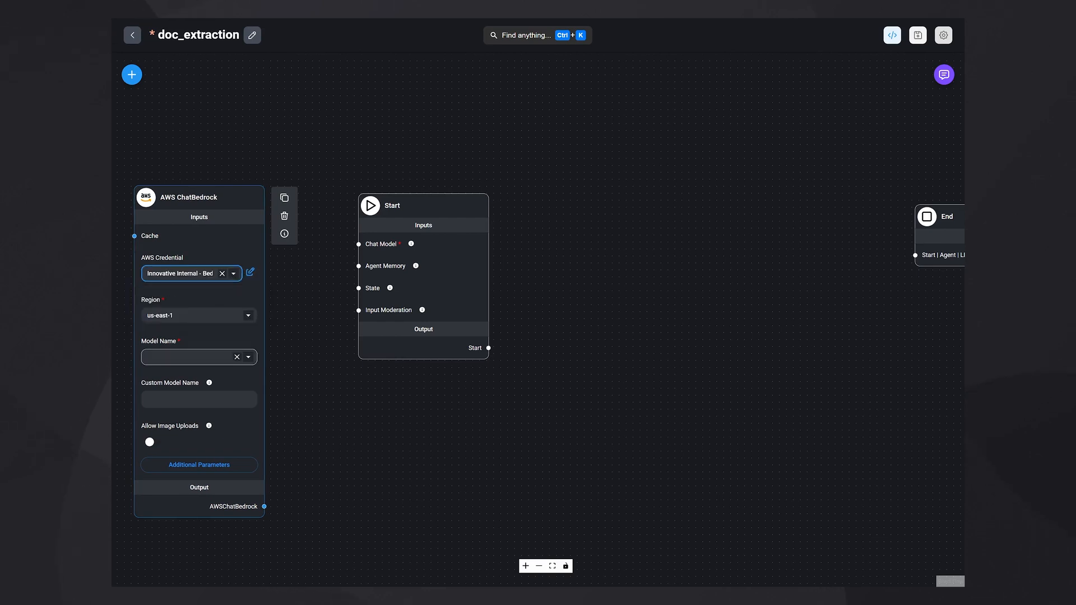
click(198, 357)
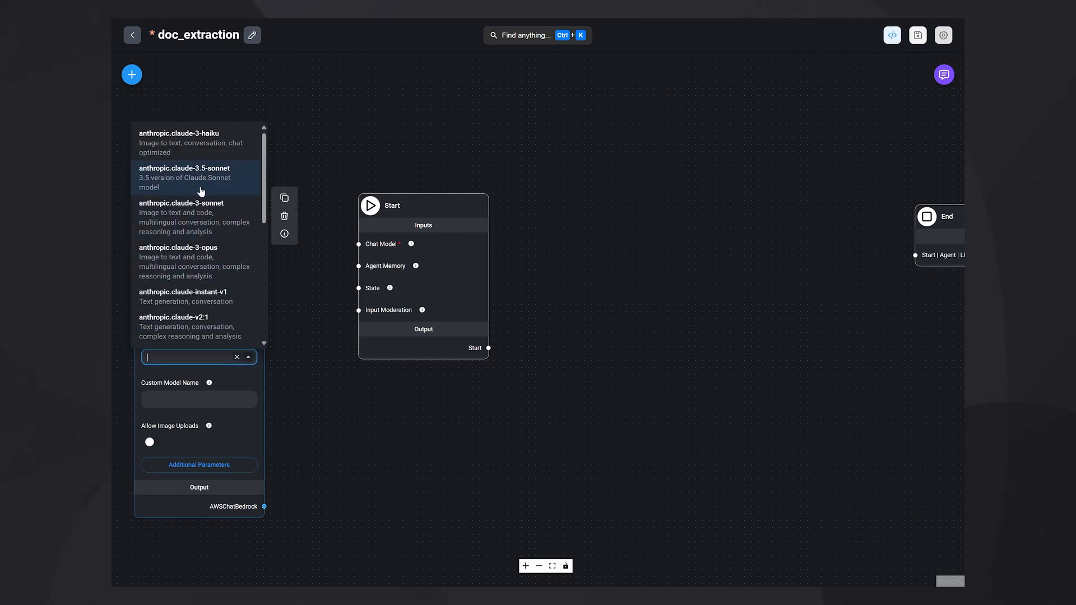
click(184, 177)
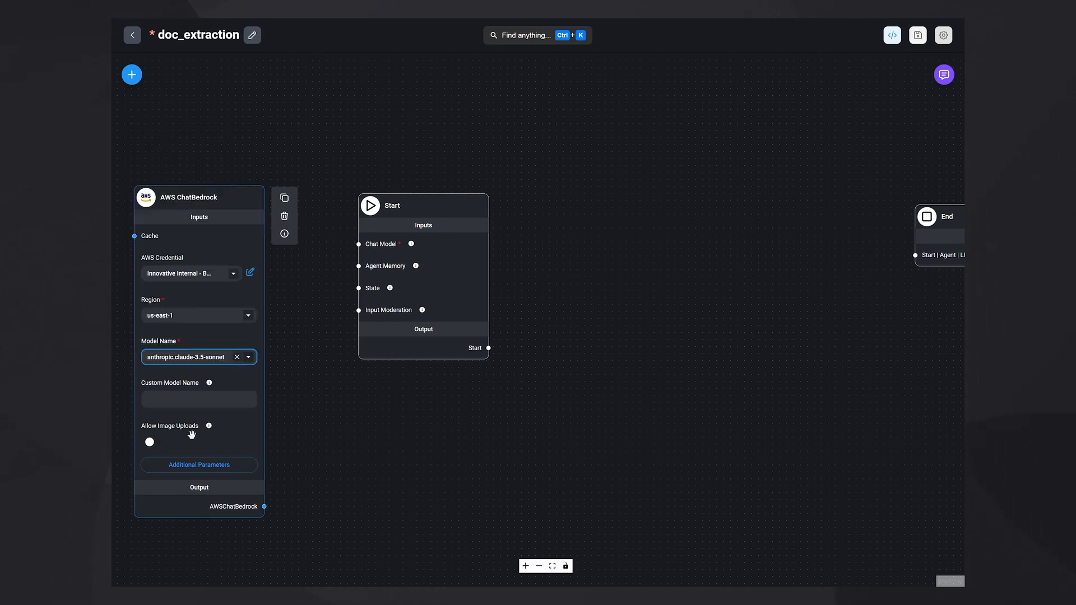
click(199, 464)
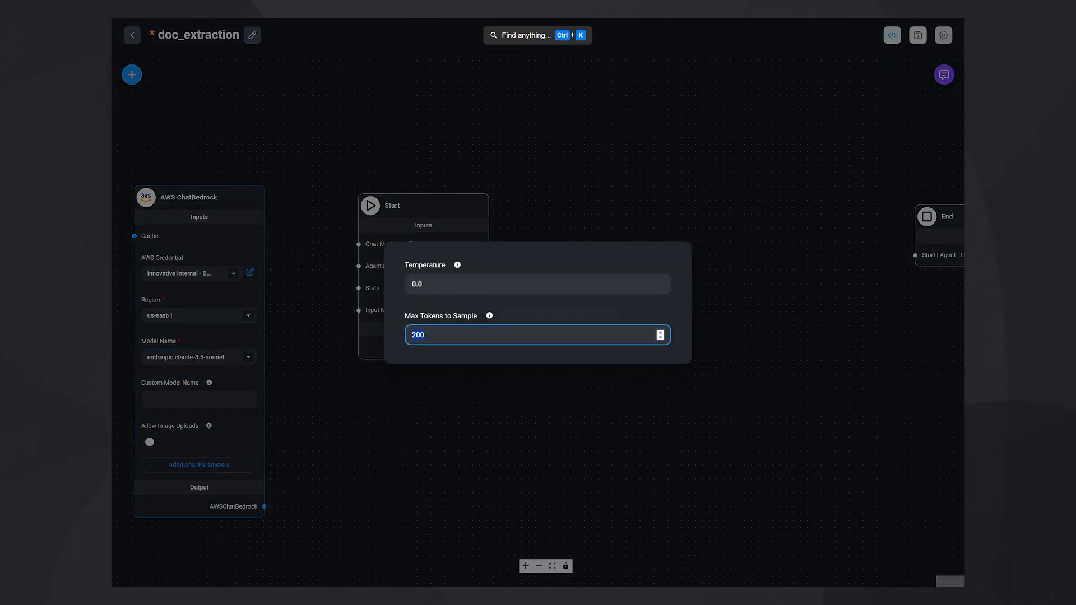
click(455, 395)
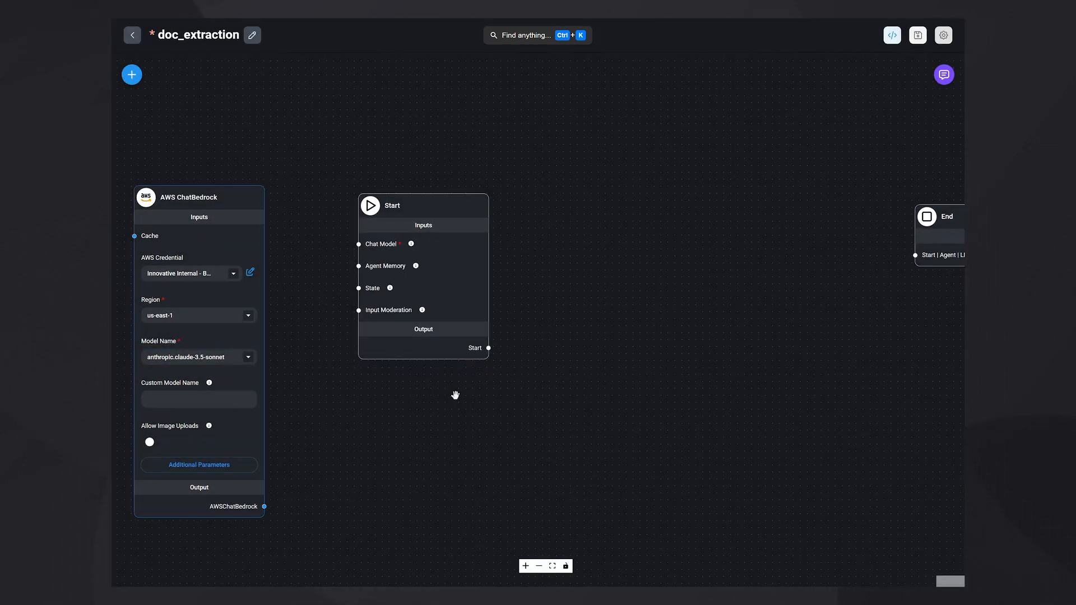
Step: Wire AWS ChatBedrock into Start's Chat Model, Start into the LLM Node, and the LLM Node into End
drag(264, 507, 359, 244)
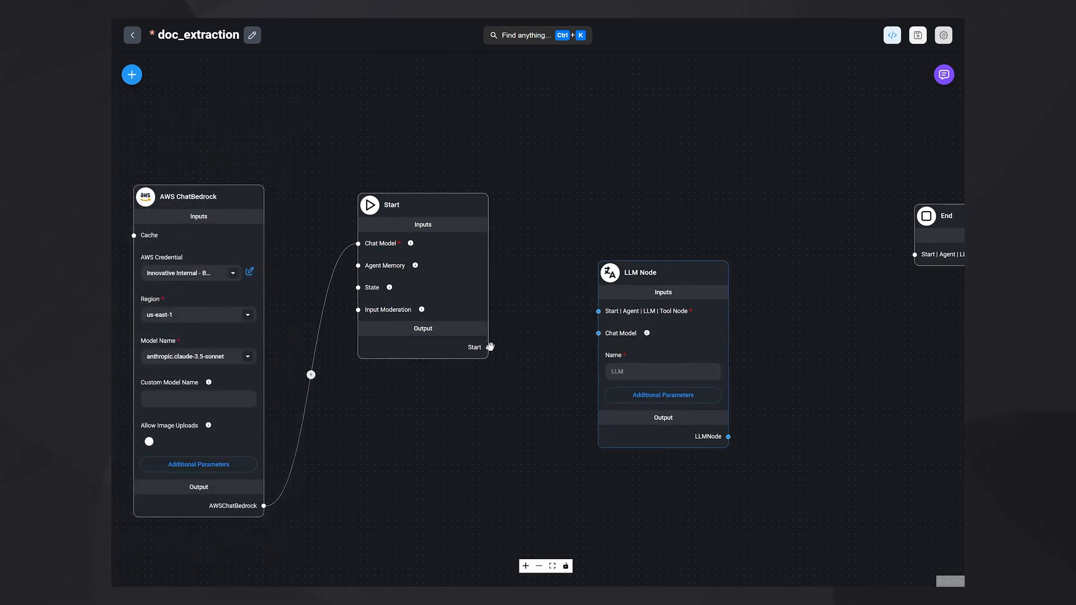
drag(489, 346, 598, 311)
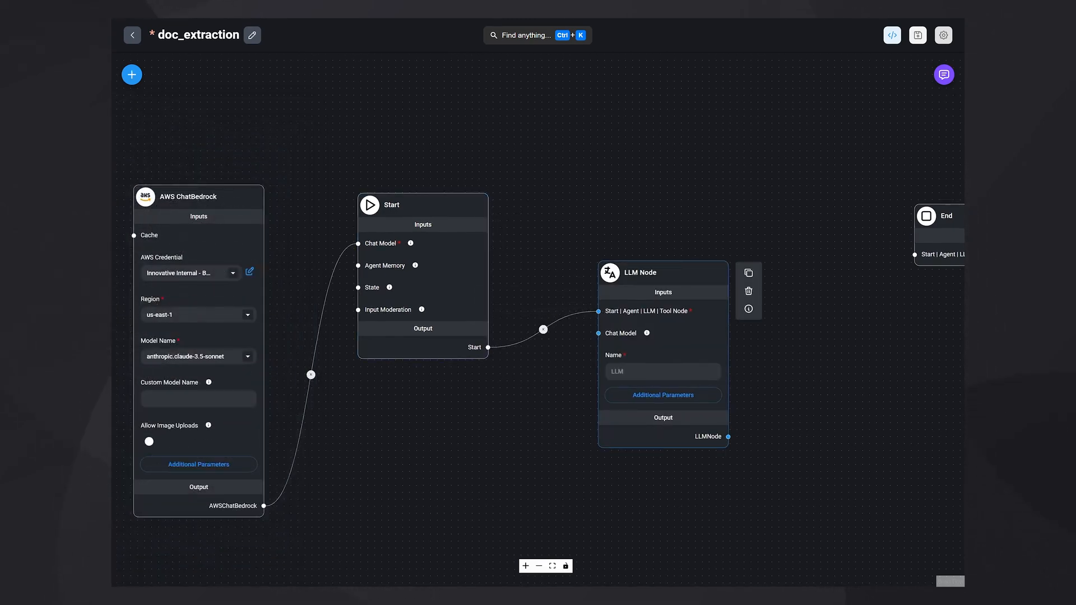
drag(729, 437, 915, 254)
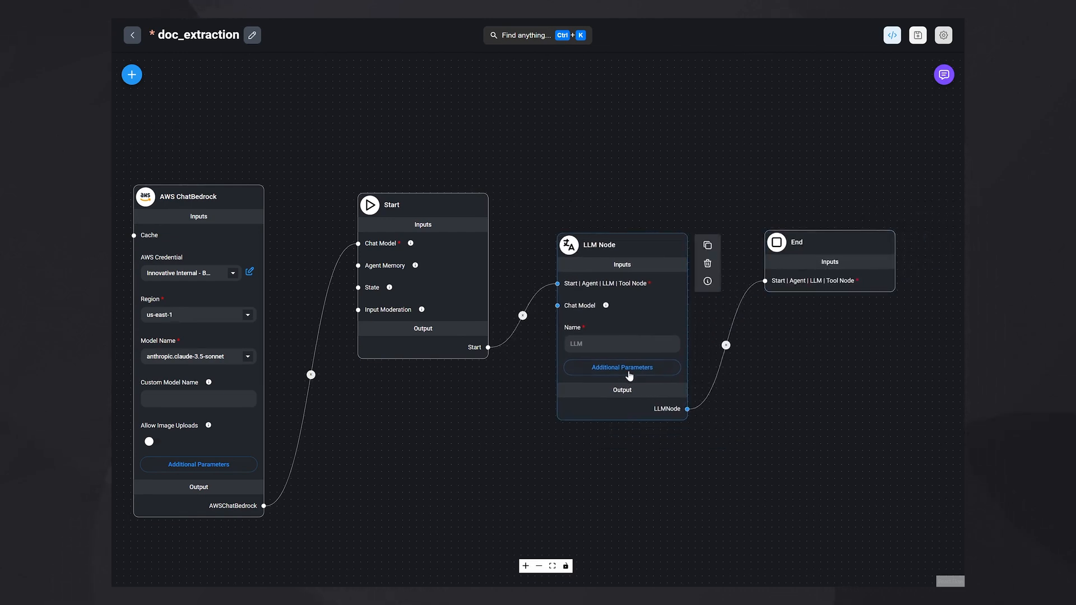
click(621, 368)
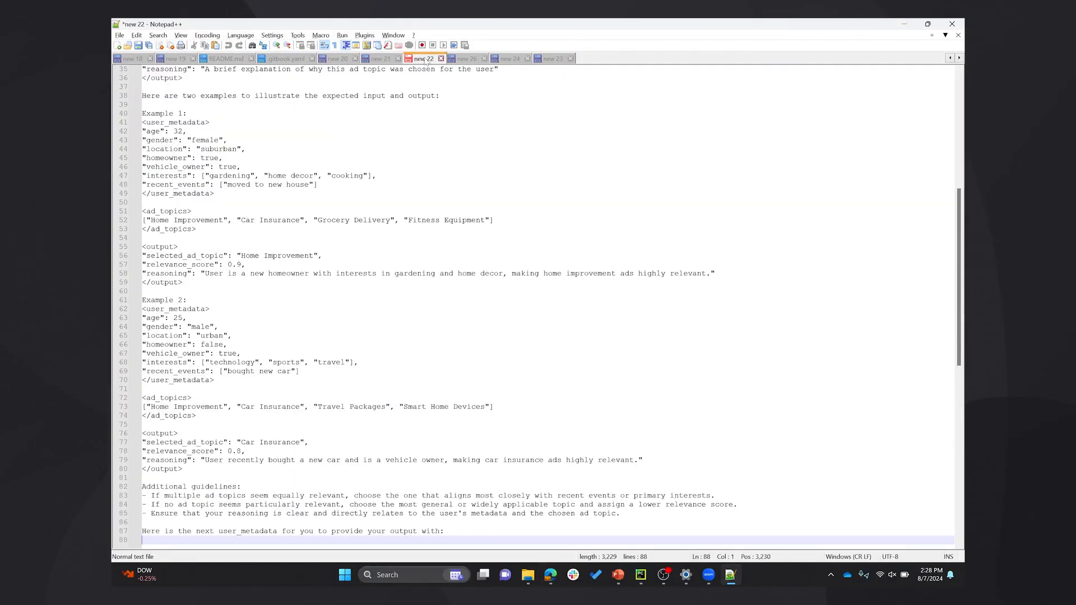
Step: Select all the prepared prompt text in the Notepad++ file
key(ctrl+a)
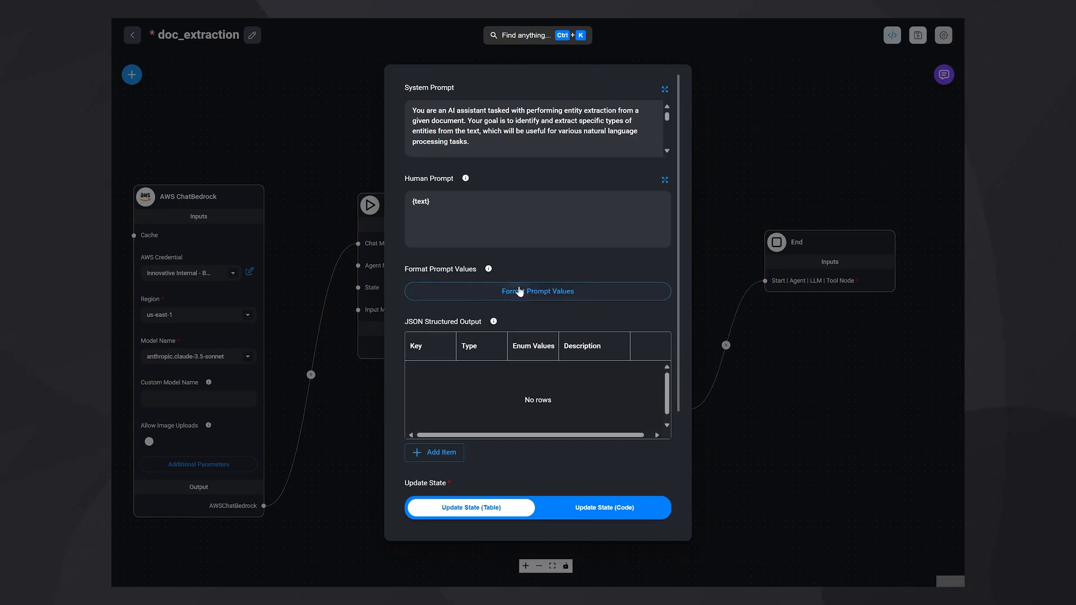
Step: Map the text prompt value to {{question}} in the LLM Node's Format Prompt Values
click(538, 291)
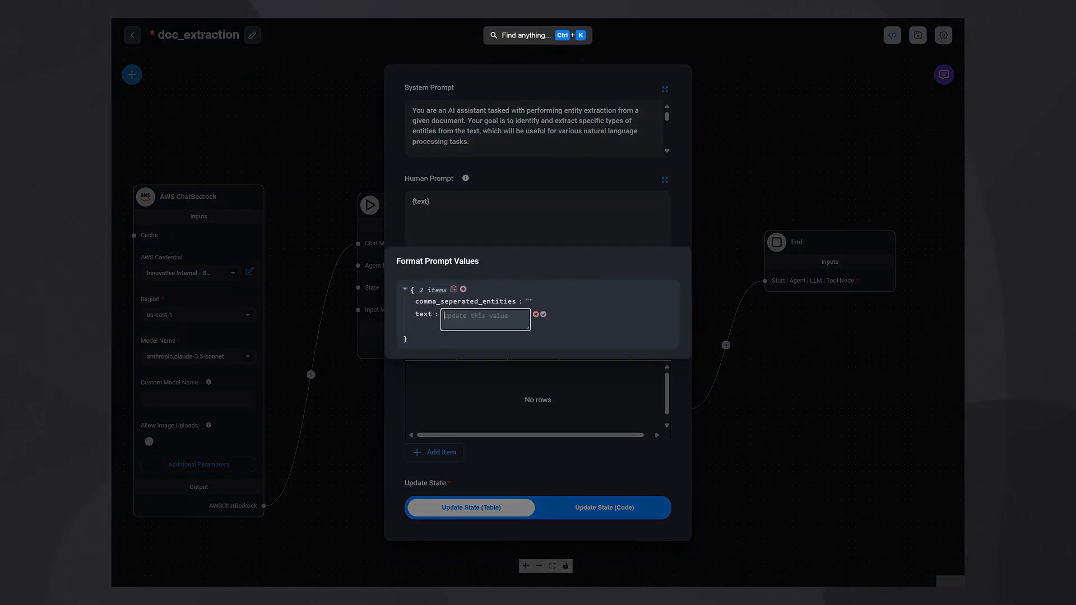
text({{question}}")
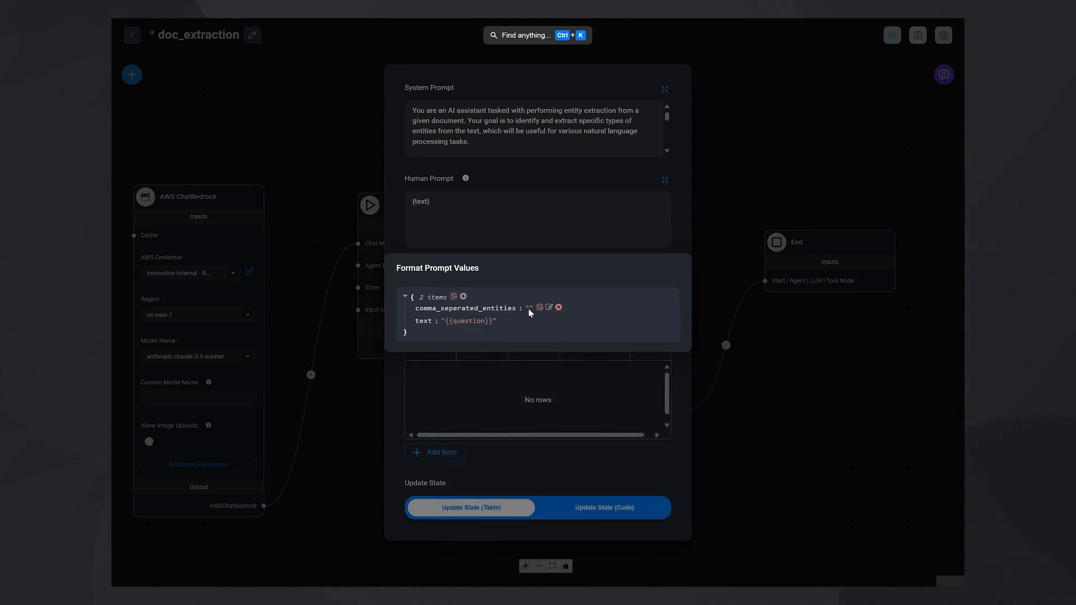